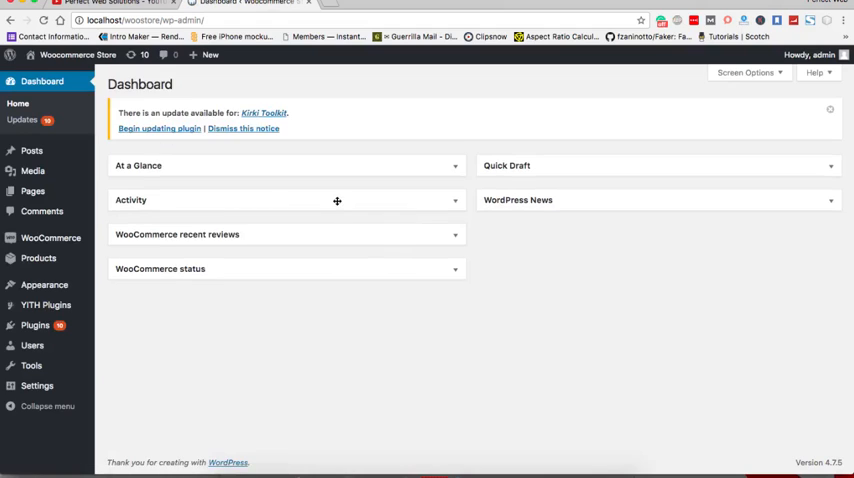
{"action": "mouse_move", "coordinate": [106, 466]}
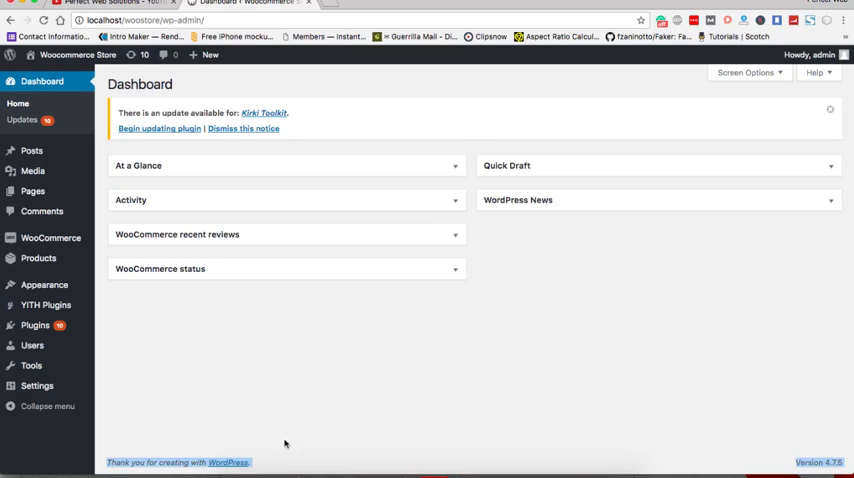
{"action": "mouse_move", "coordinate": [286, 420]}
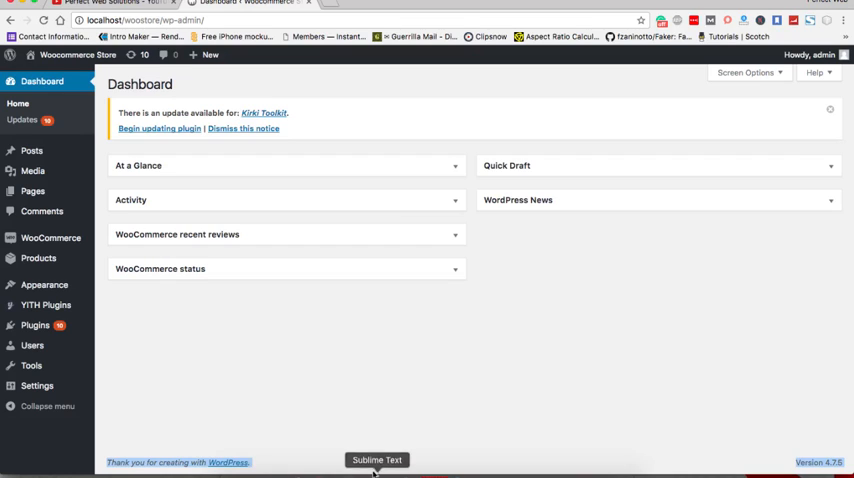
Step: Refresh the dashboard to see the default footer credit and return to functions.php in Sublime Text
{"action": "left_click", "coordinate": [376, 460]}
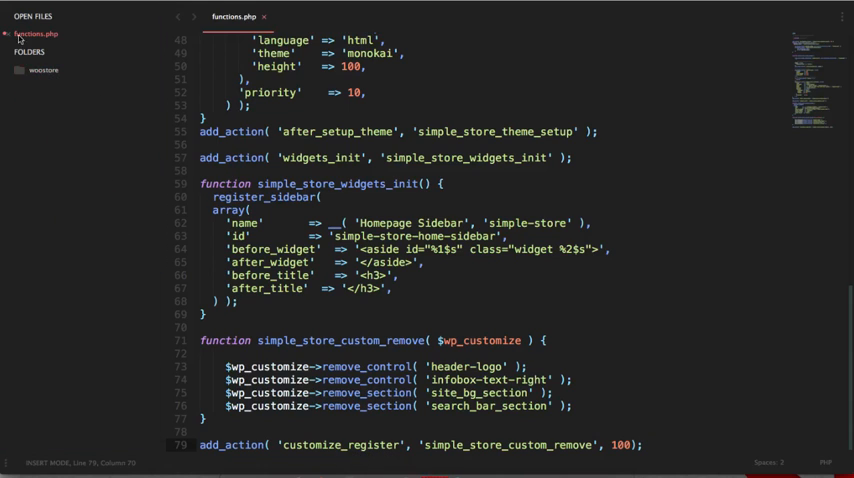
{"action": "left_click", "coordinate": [42, 70]}
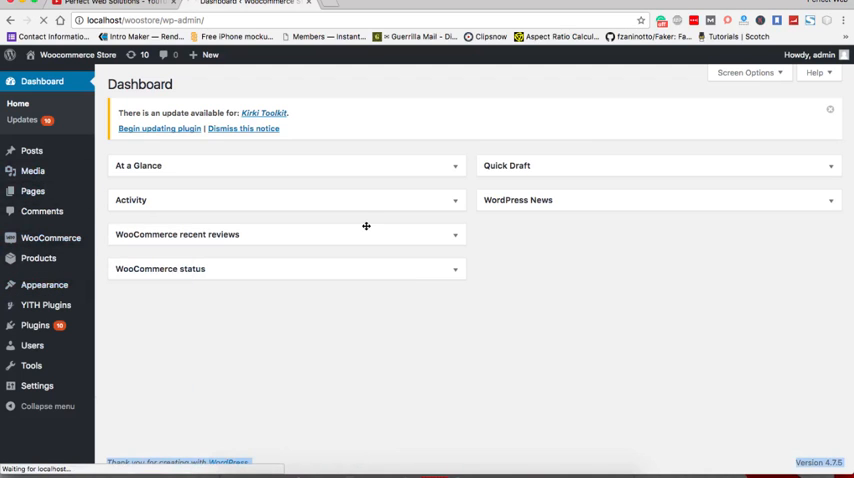
{"action": "left_click", "coordinate": [44, 284]}
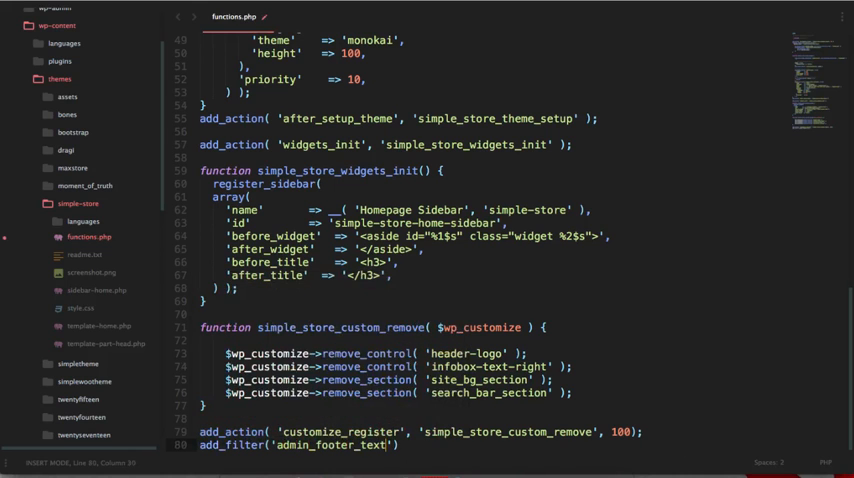
{"action": "type", "text": "chan"}
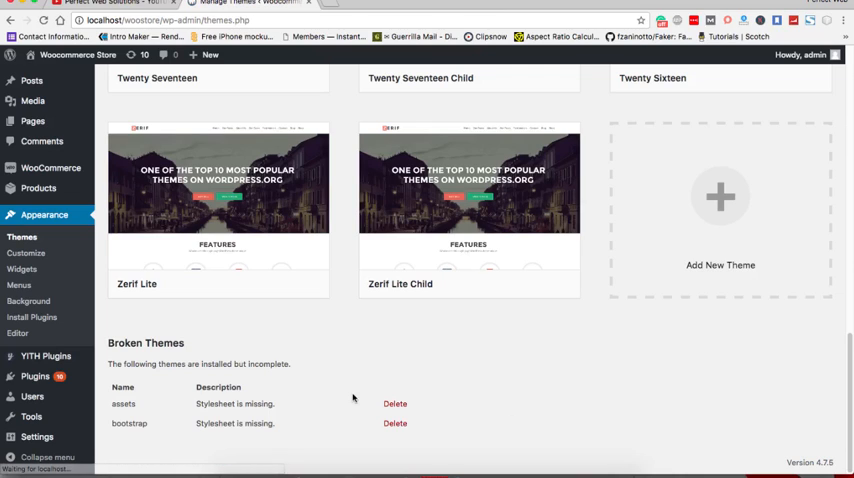
{"action": "mouse_move", "coordinate": [176, 464]}
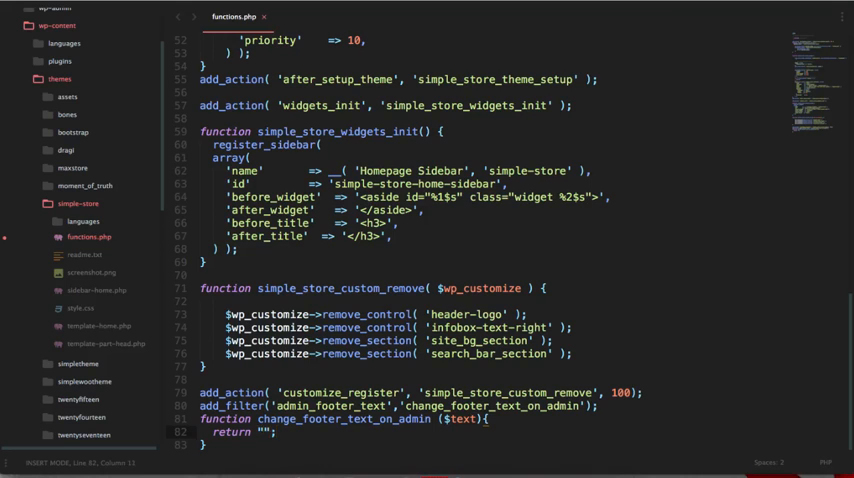
Step: Return "WordPress Website Built By <a href=''>Perfect Web Solutions</a>" from change_footer_text_on_admin and save
{"action": "type", "text": "WordPress Website Built By"}
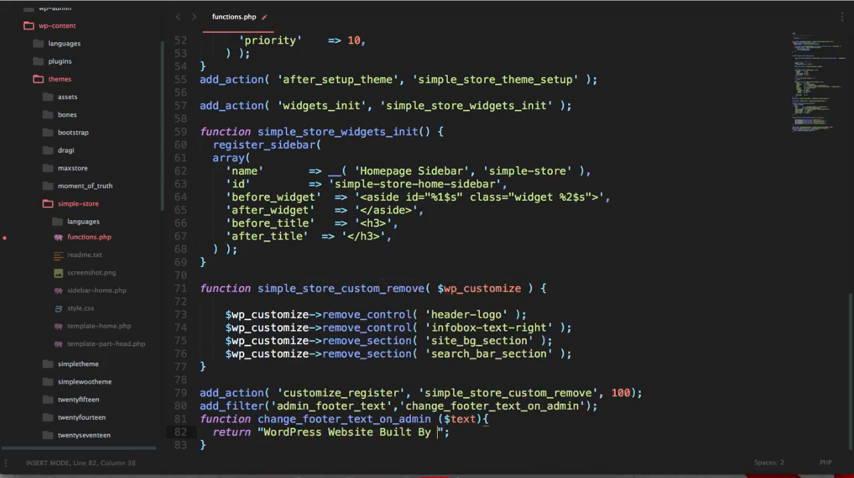
{"action": "type", "text": "<a href=''>"}
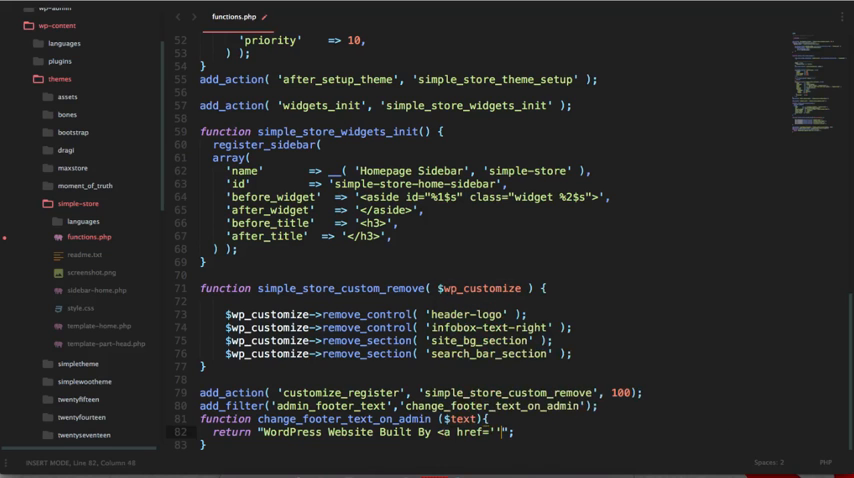
{"action": "type", "text": "Perfect"}
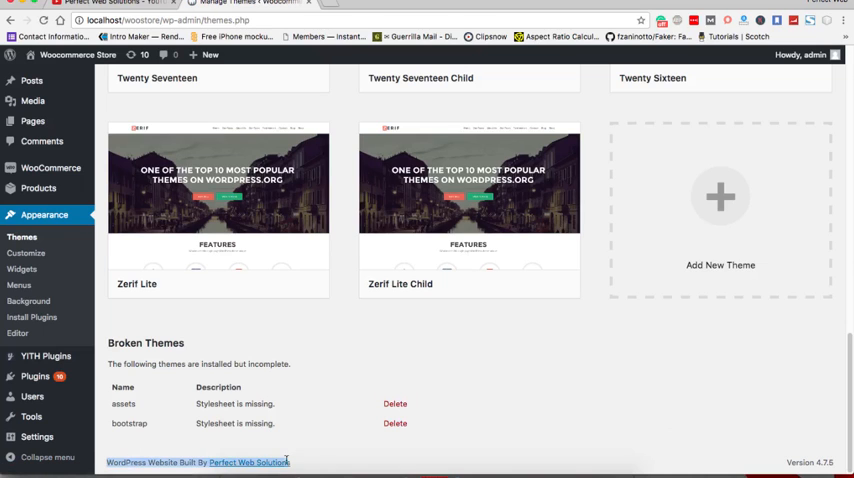
{"action": "mouse_move", "coordinate": [360, 418]}
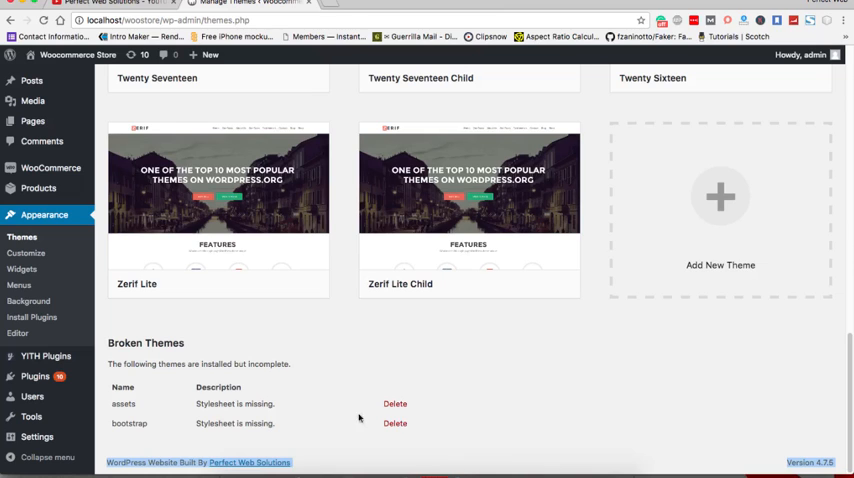
{"action": "mouse_move", "coordinate": [312, 356]}
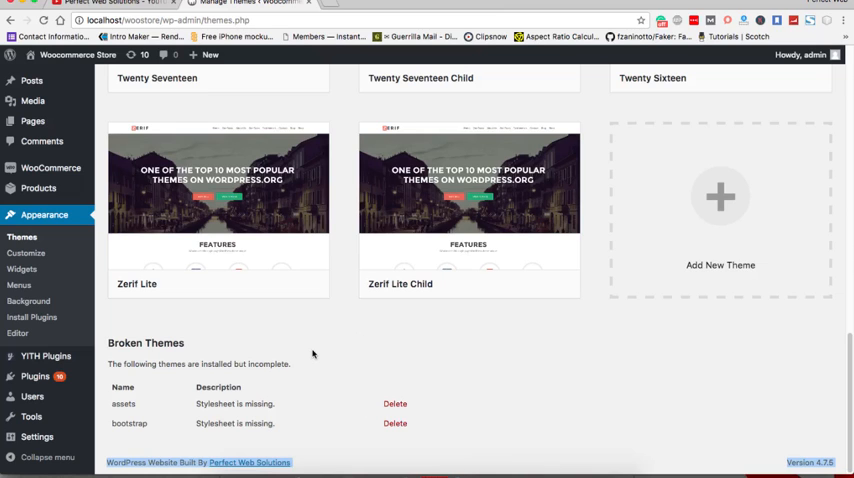